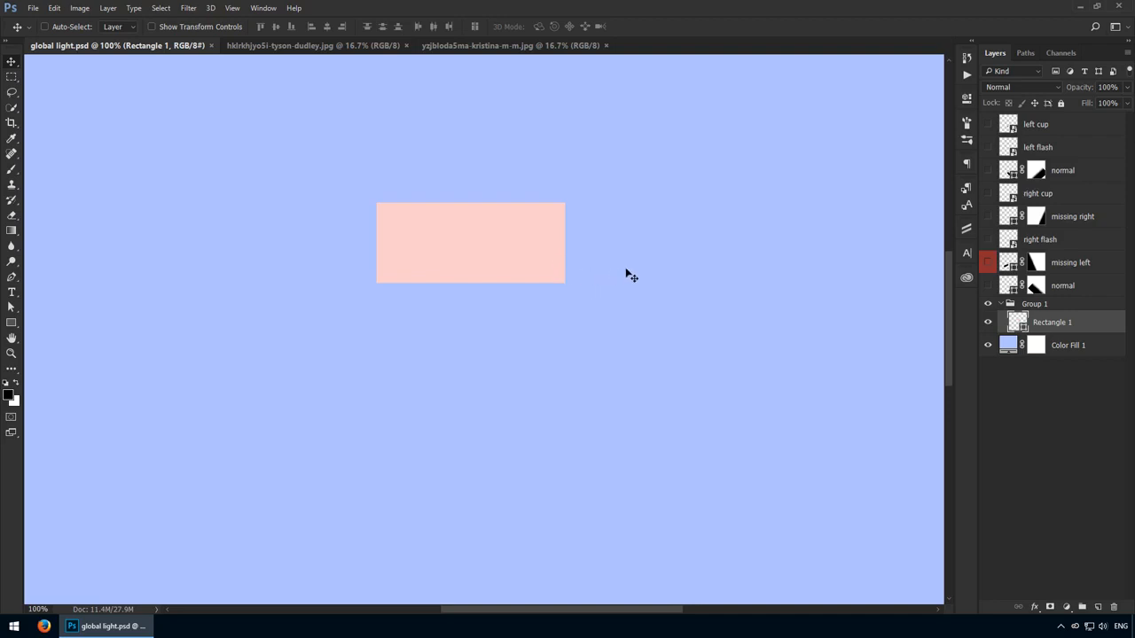
mouse_move(832, 341)
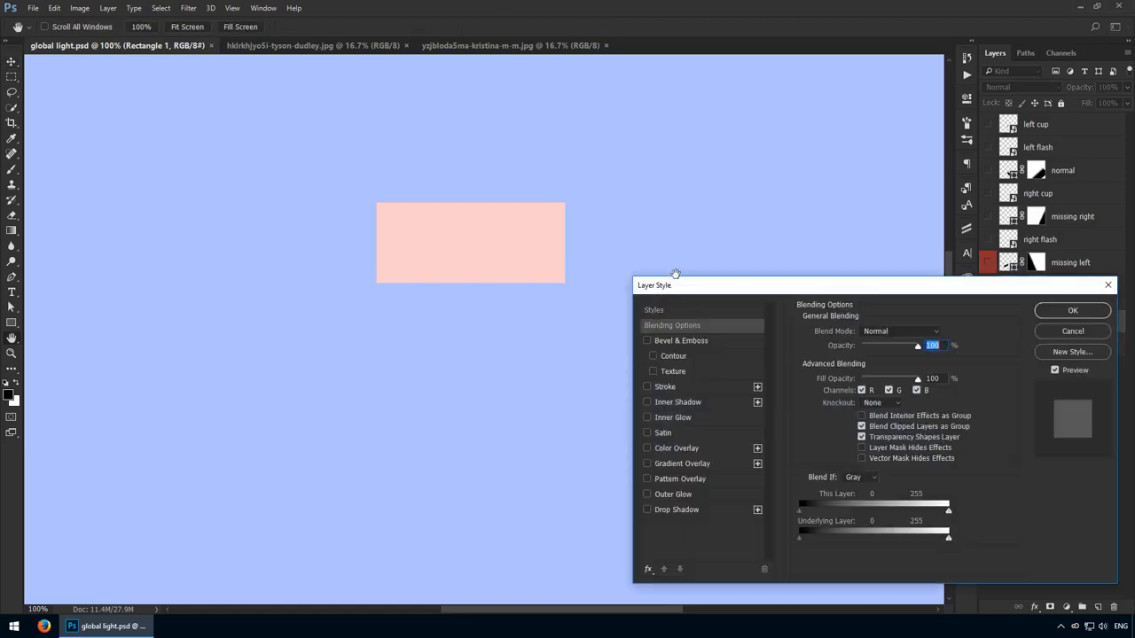
Enable Bevel & Emboss, Inner Shadow and Drop Shadow, with the drop shadow not using global light.
click(682, 340)
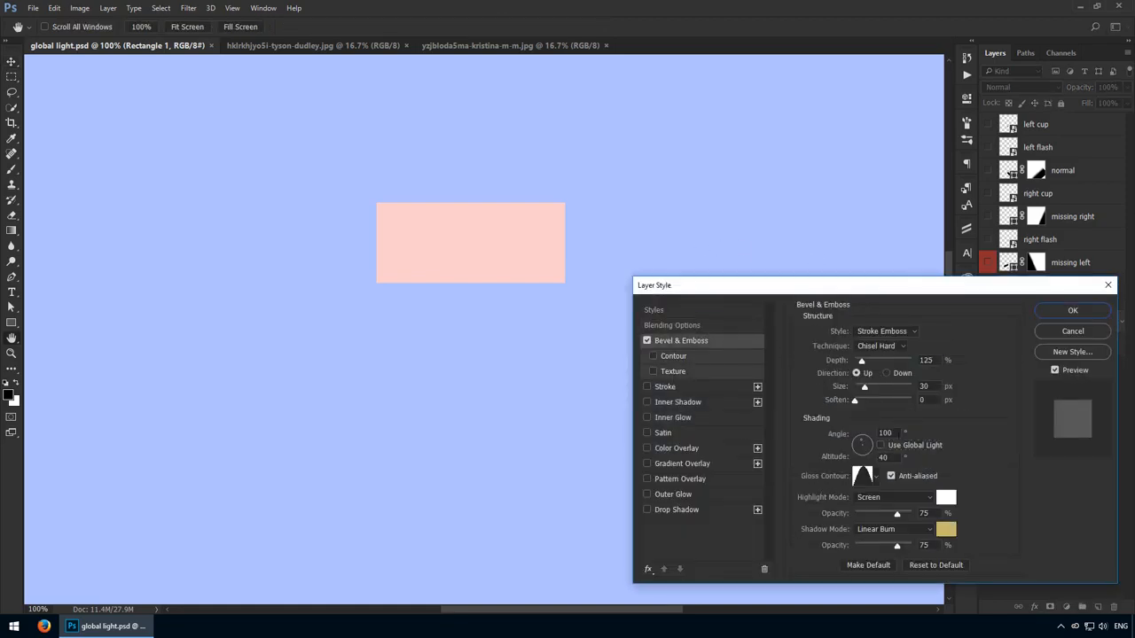
click(647, 401)
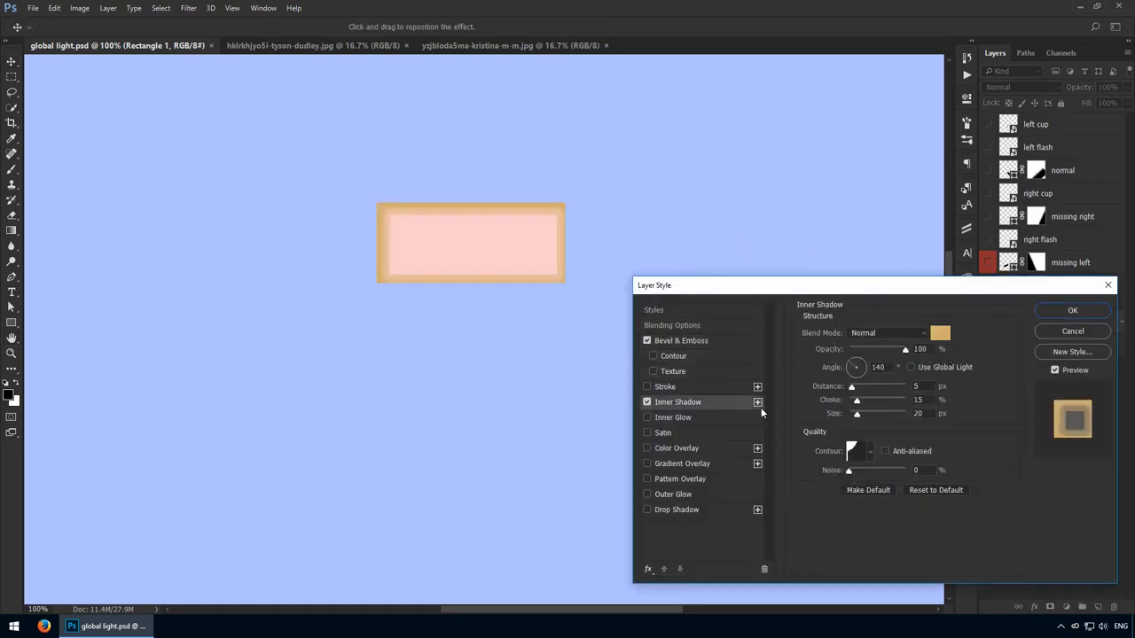
click(909, 367)
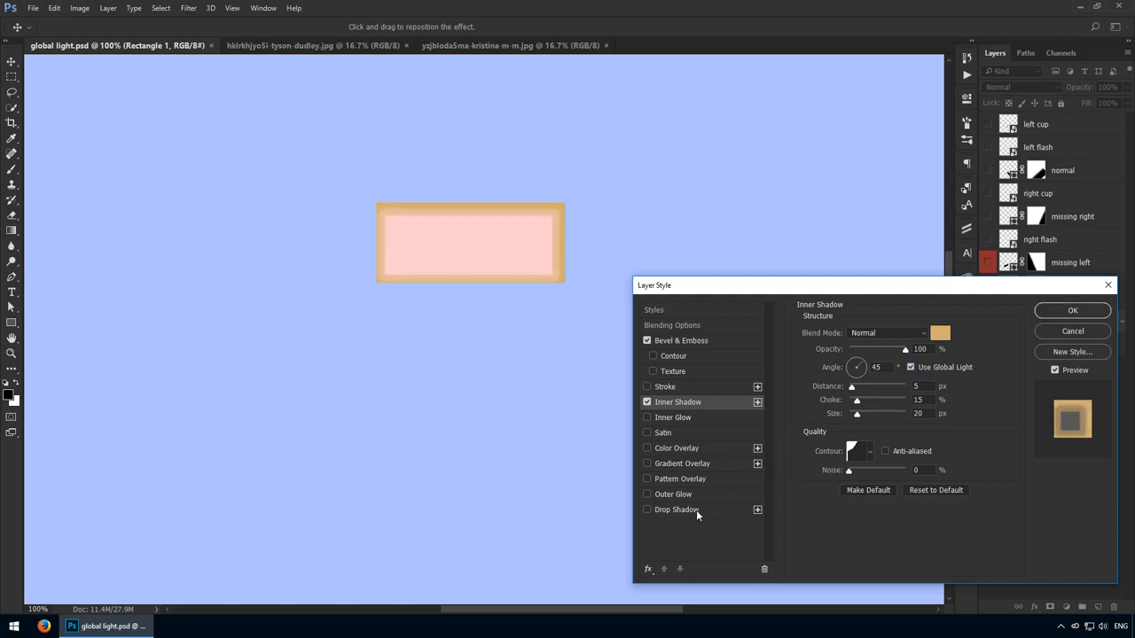
click(678, 509)
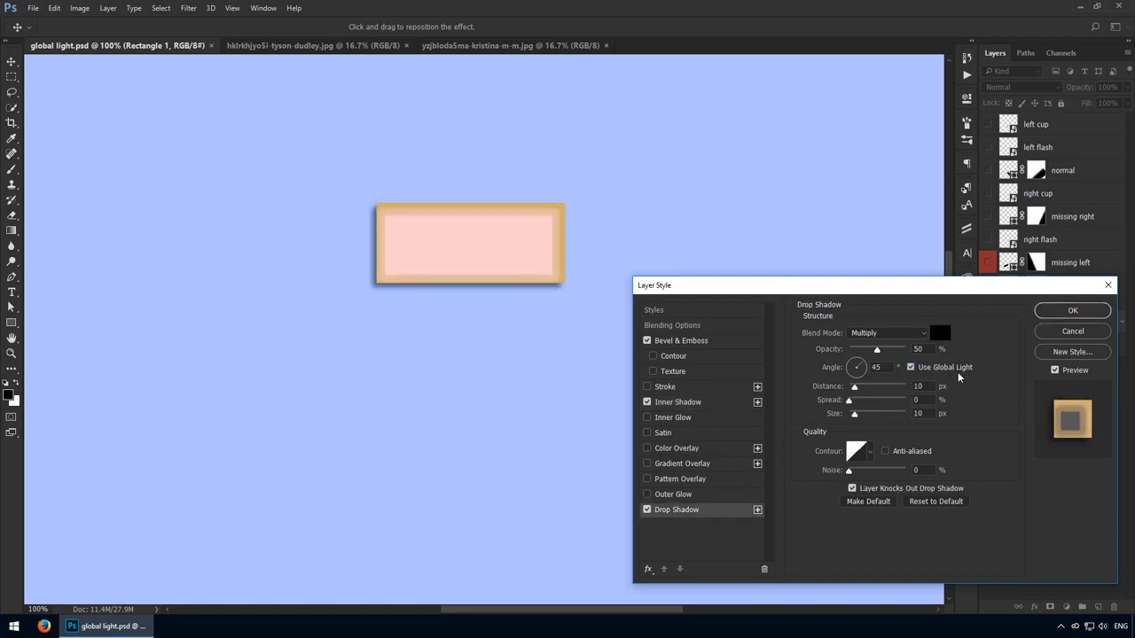
click(1071, 310)
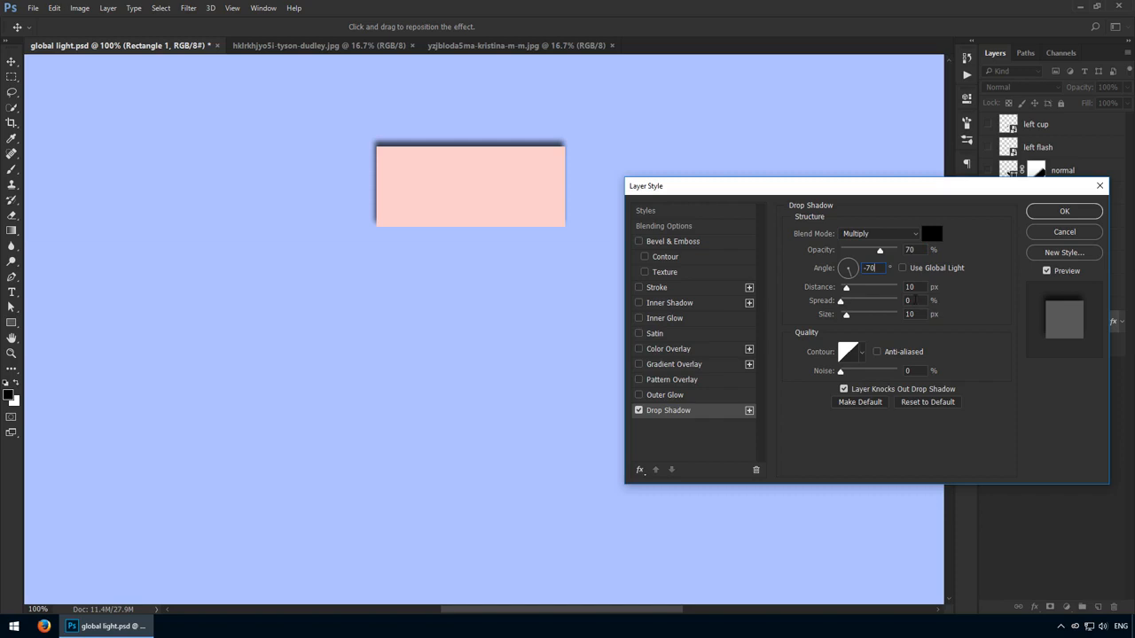
Make the rectangle's drop shadow follow the global light angle again.
click(902, 268)
text(30)
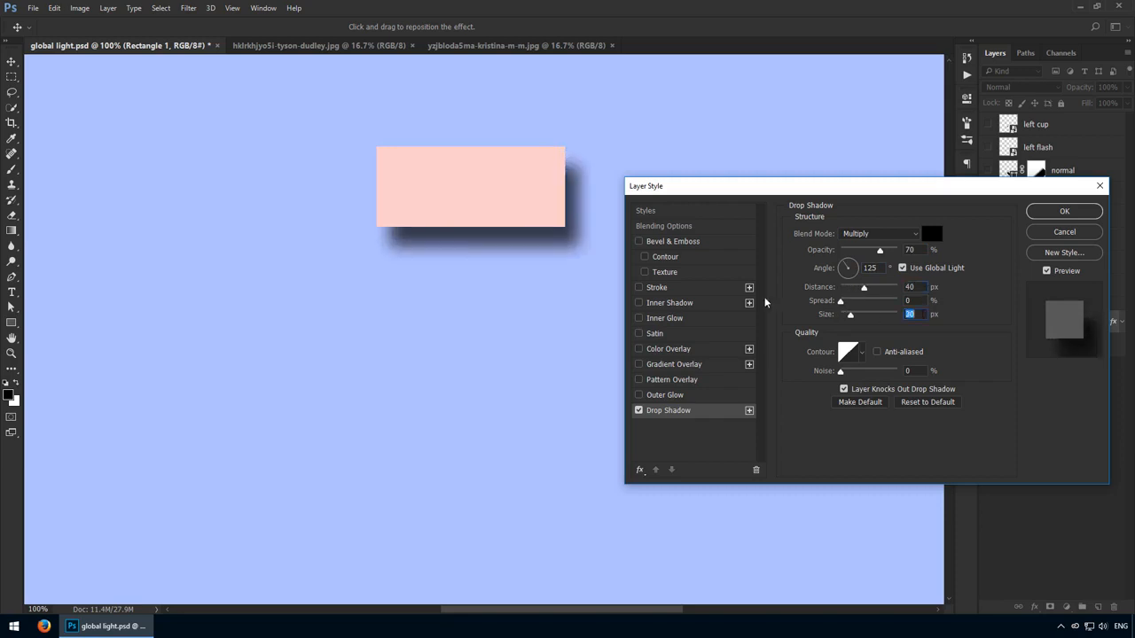
mouse_move(958, 239)
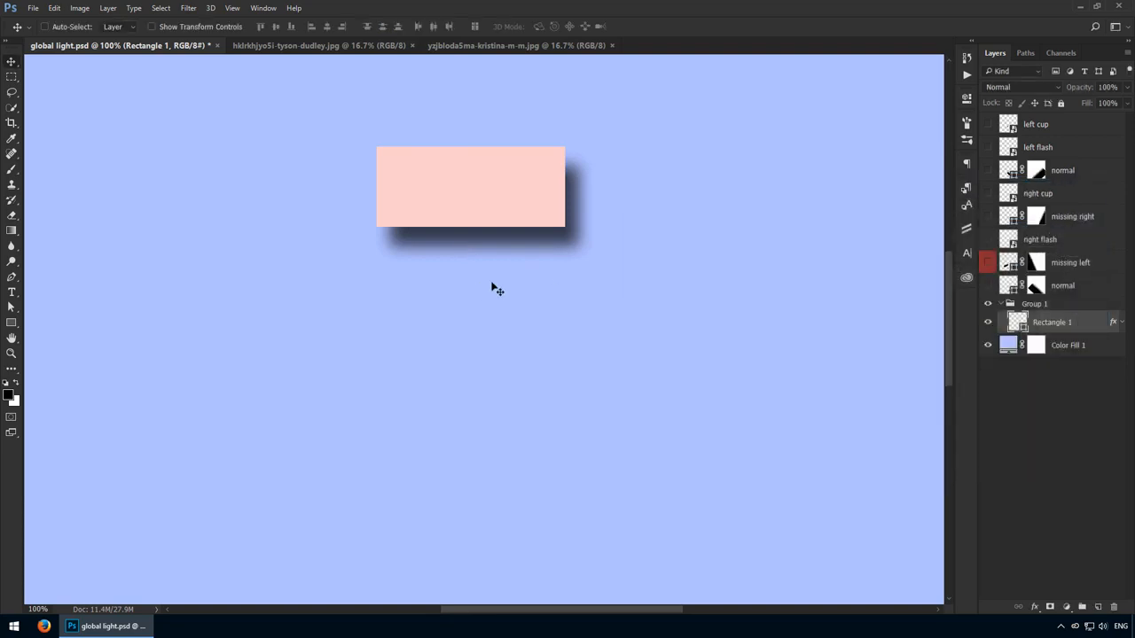
Move the shadowed rectangle to the left edge and Alt-duplicate it.
drag(470, 186, 180, 187)
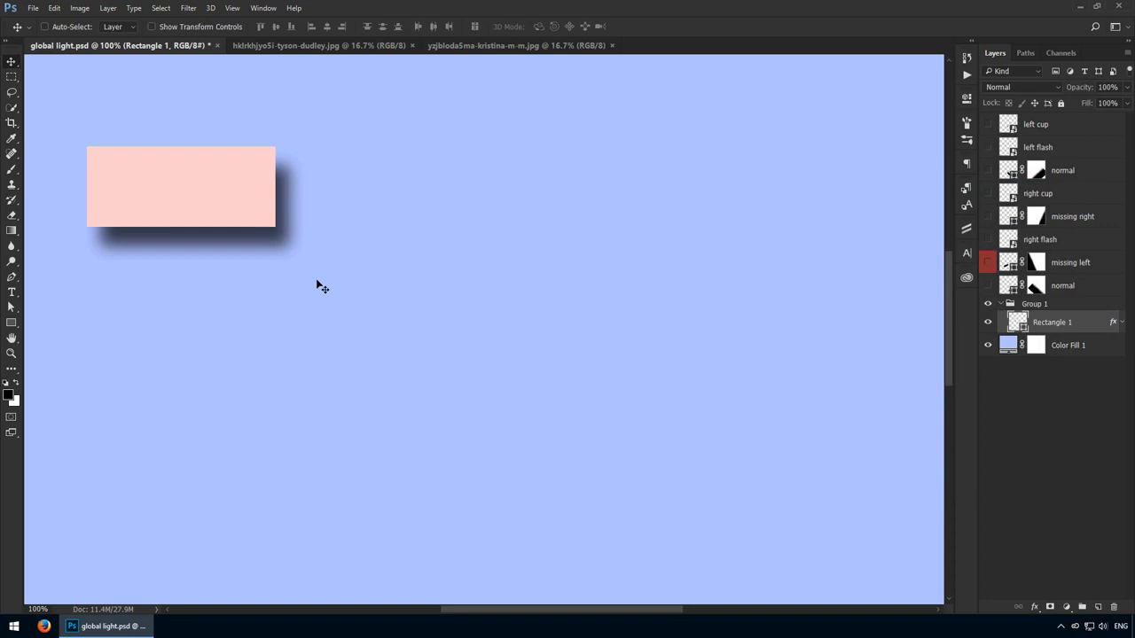
key(alt)
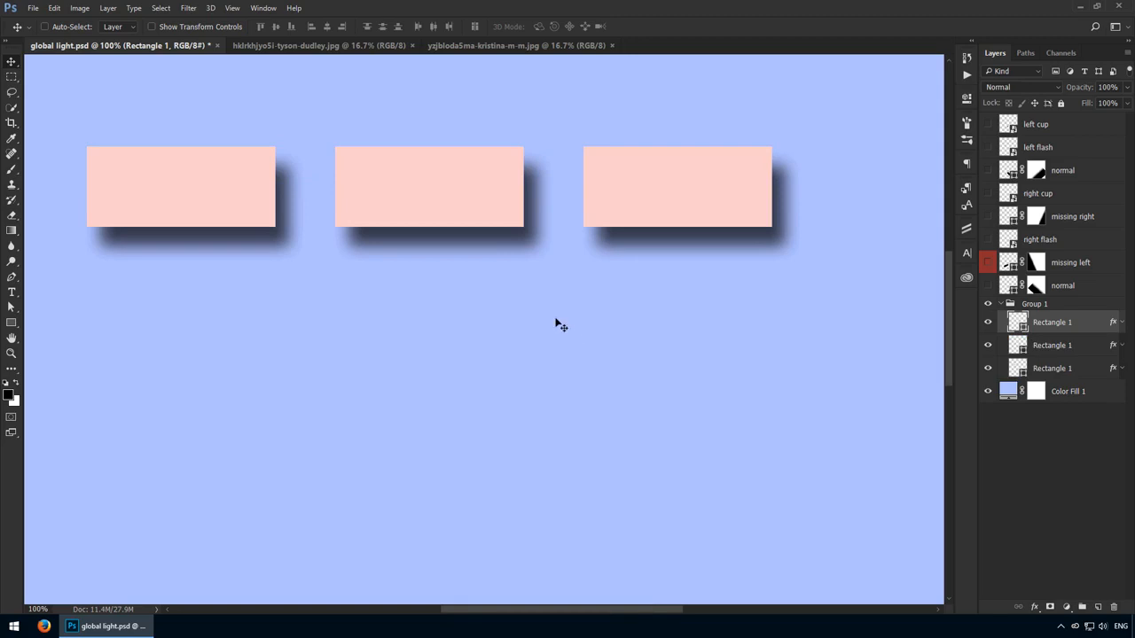
mouse_move(539, 312)
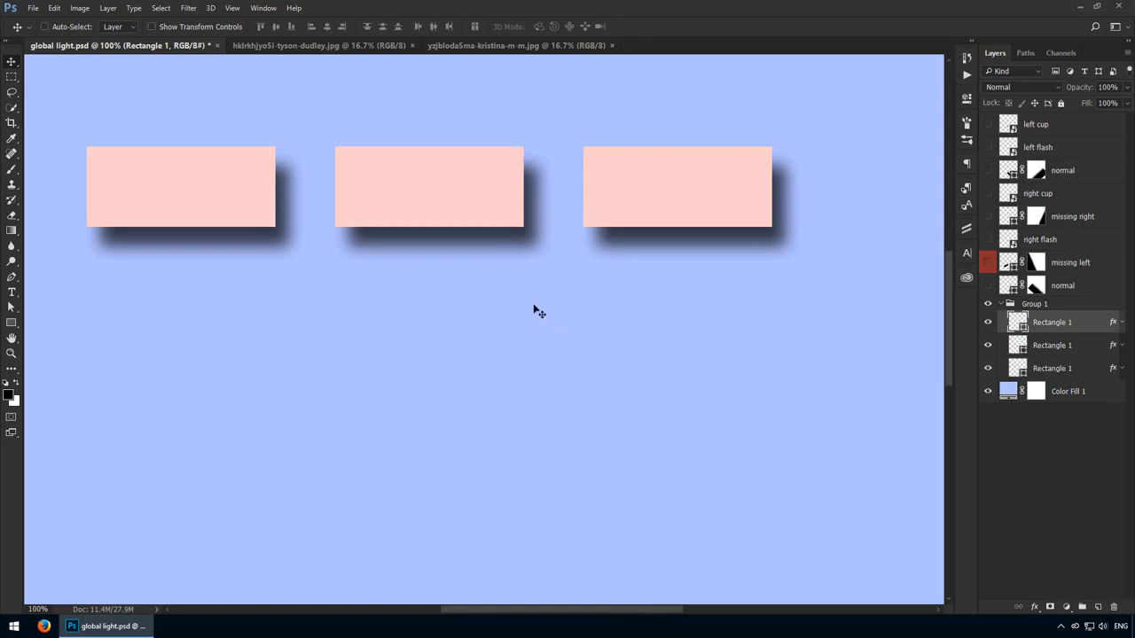
mouse_move(1114, 322)
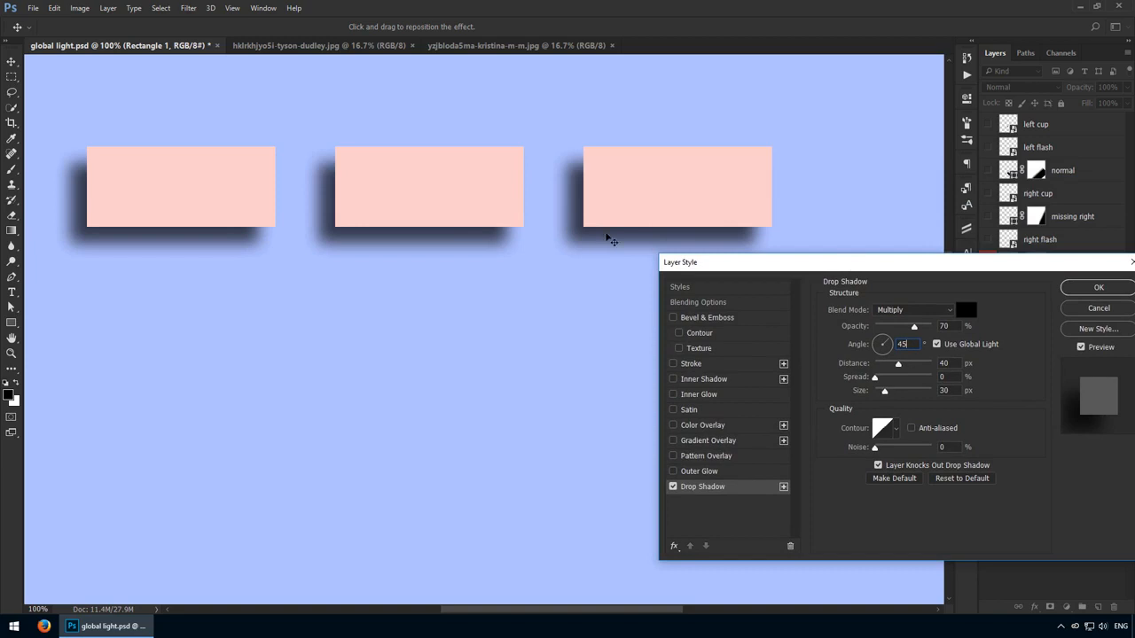
mouse_move(477, 231)
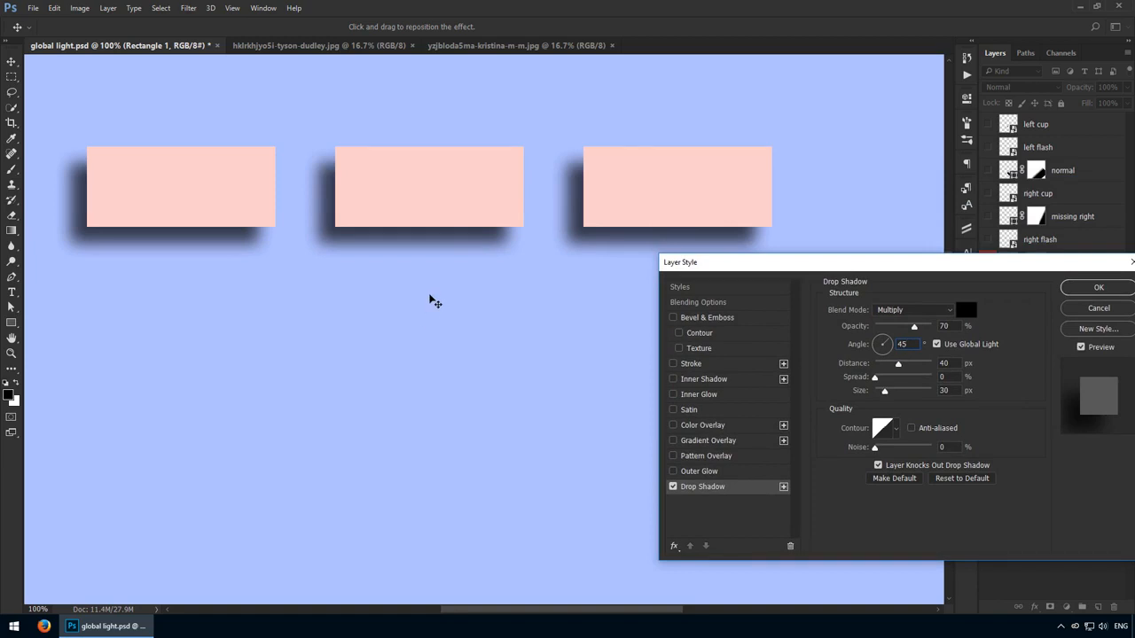
mouse_move(884, 81)
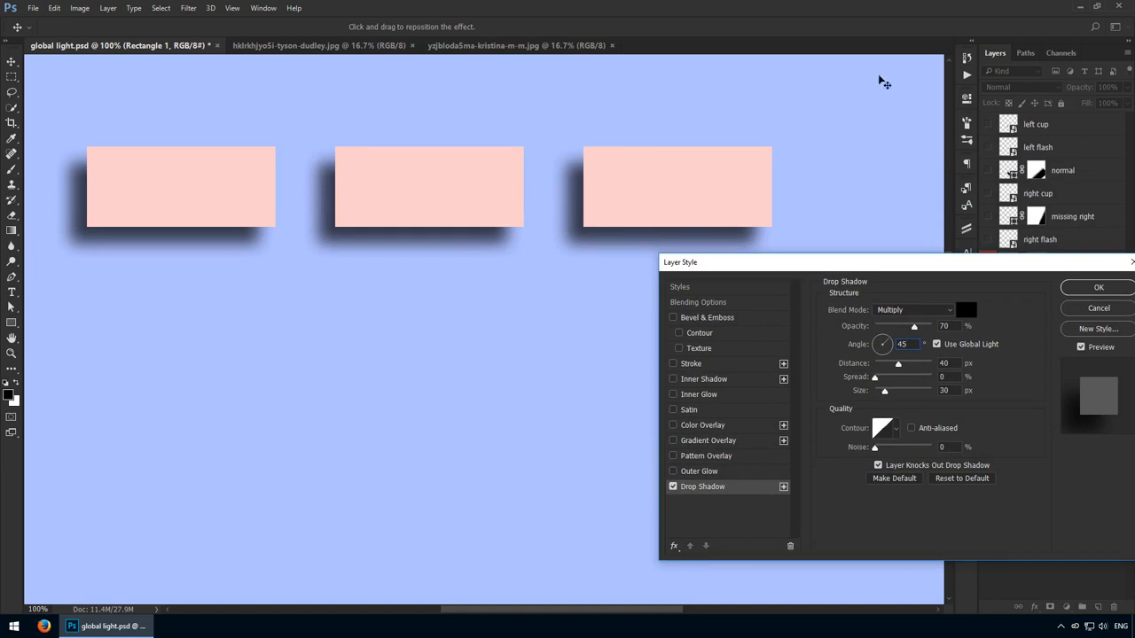
mouse_move(865, 60)
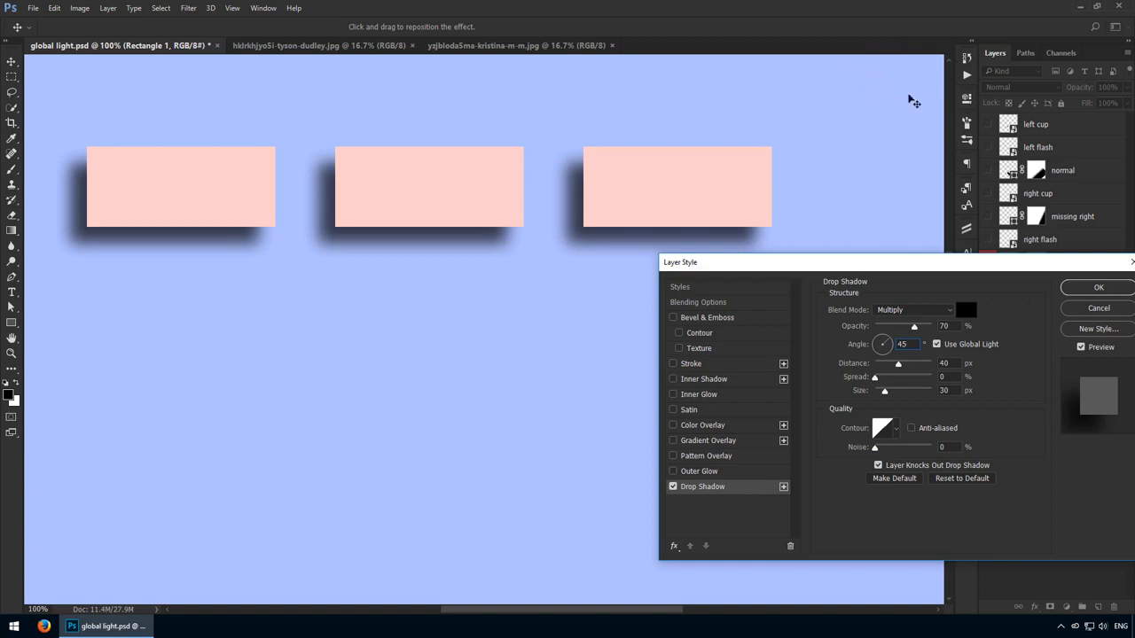
mouse_move(891, 110)
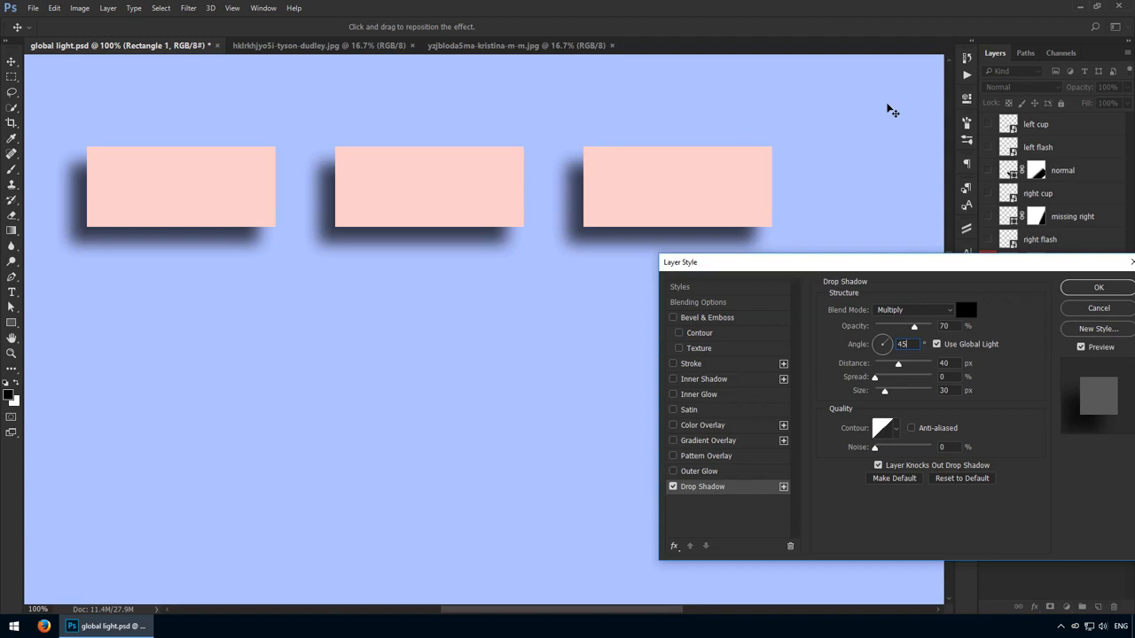
mouse_move(1096, 294)
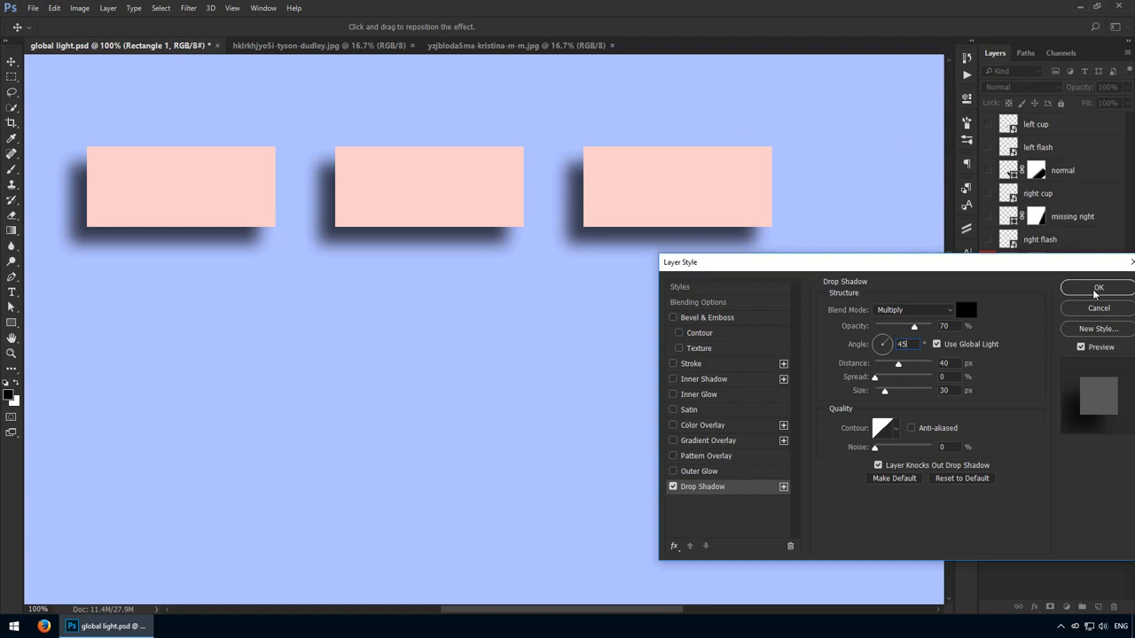
Confirm the 45° global-light drop shadow so all three shadows fall down-left.
click(319, 46)
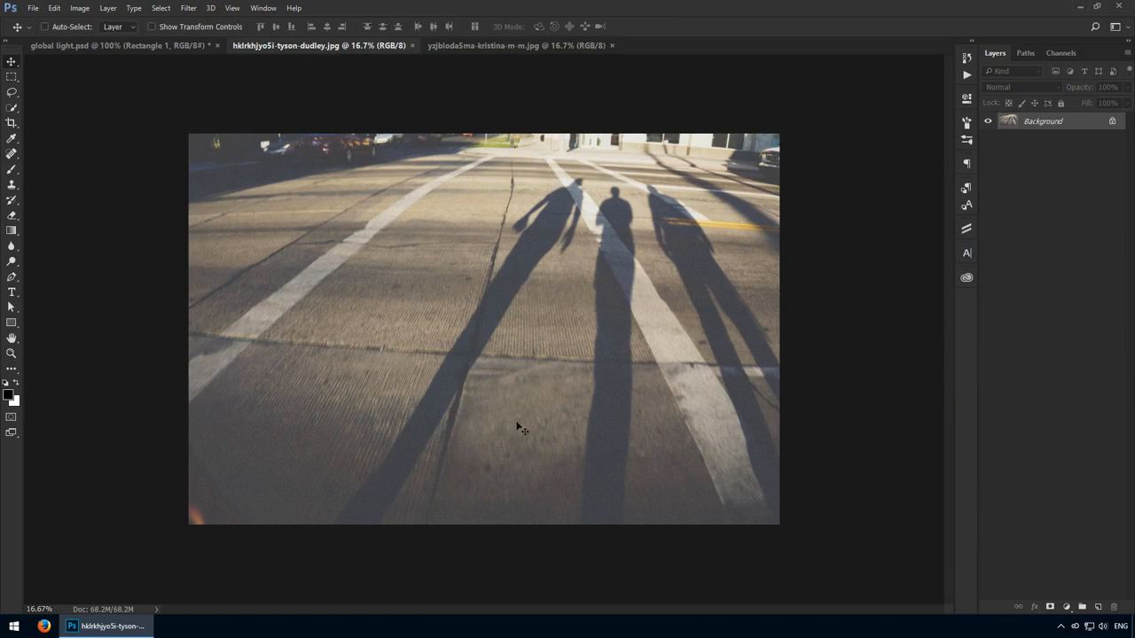
mouse_move(511, 454)
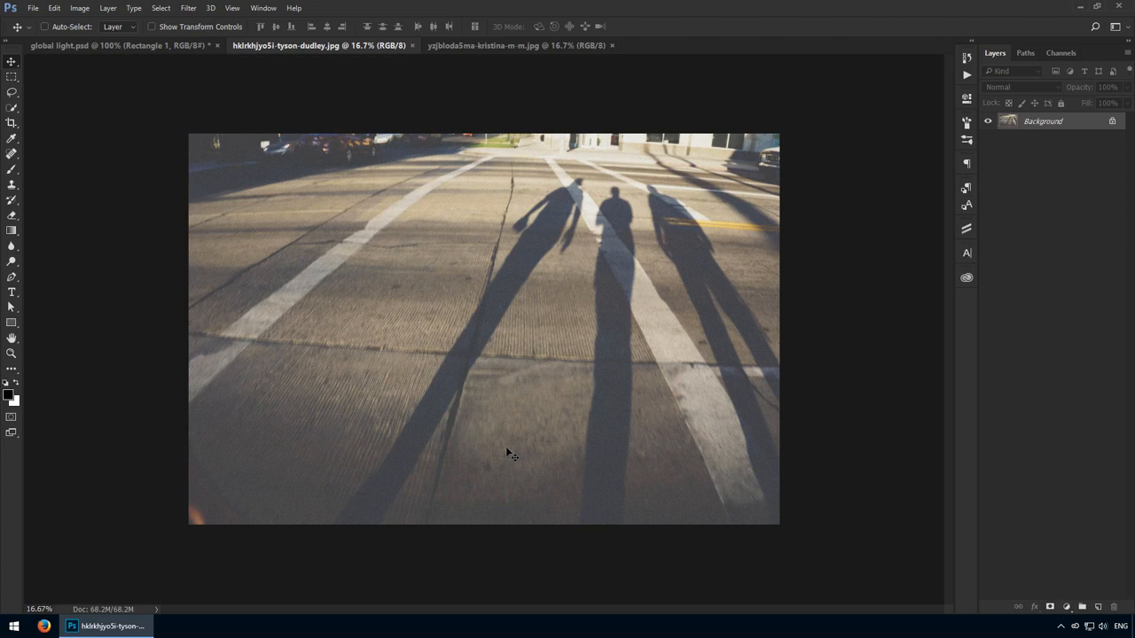
mouse_move(486, 433)
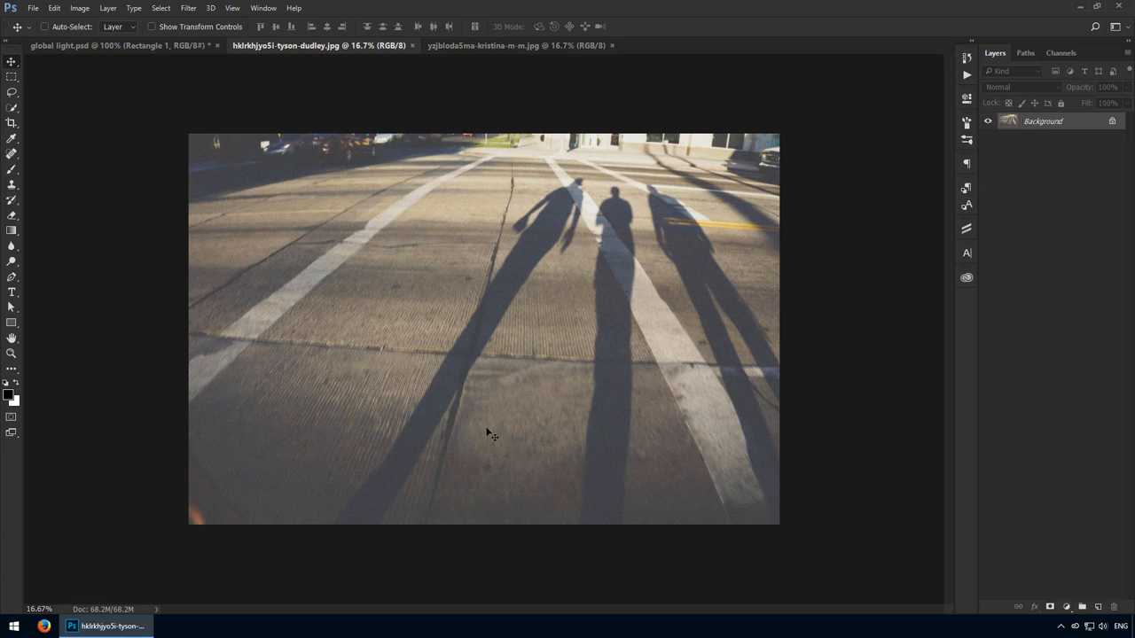
mouse_move(528, 72)
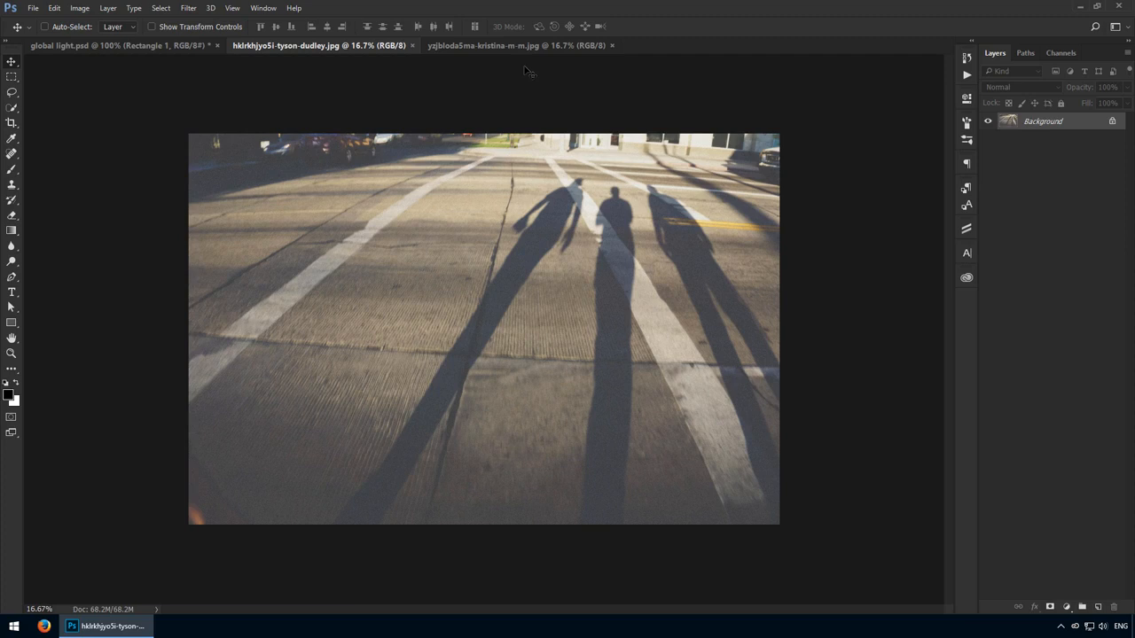
mouse_move(532, 55)
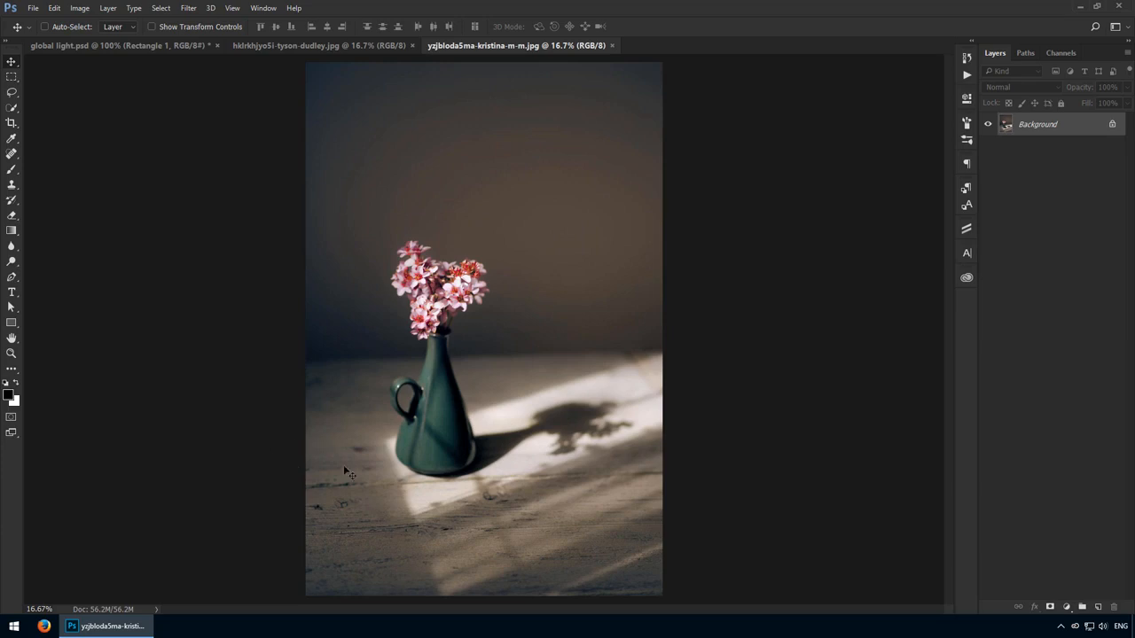
mouse_move(401, 493)
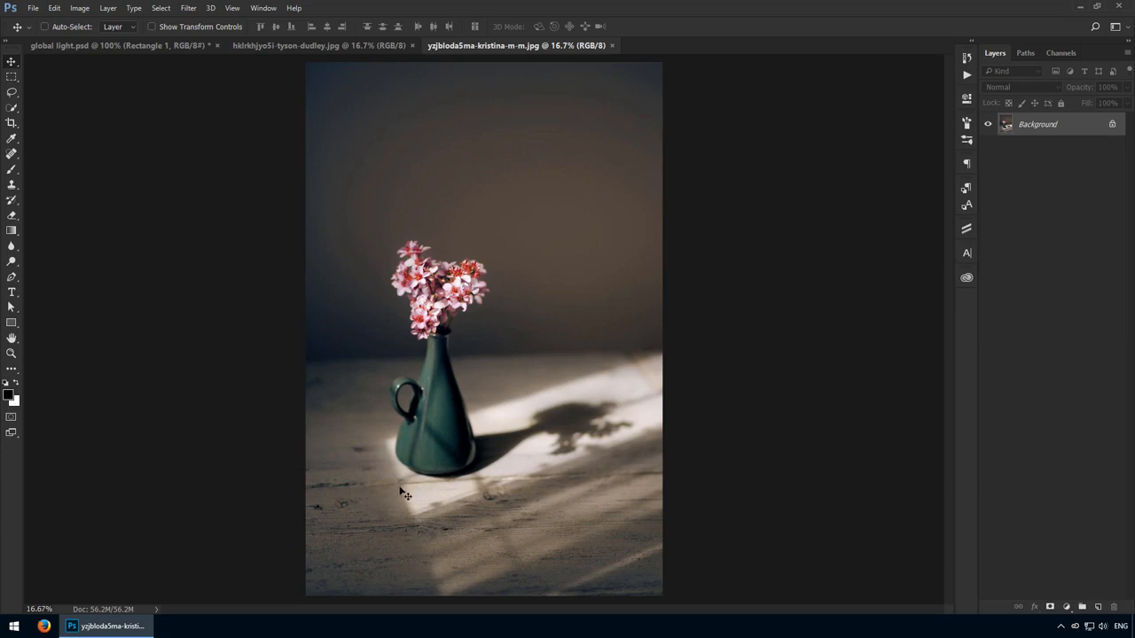
mouse_move(344, 273)
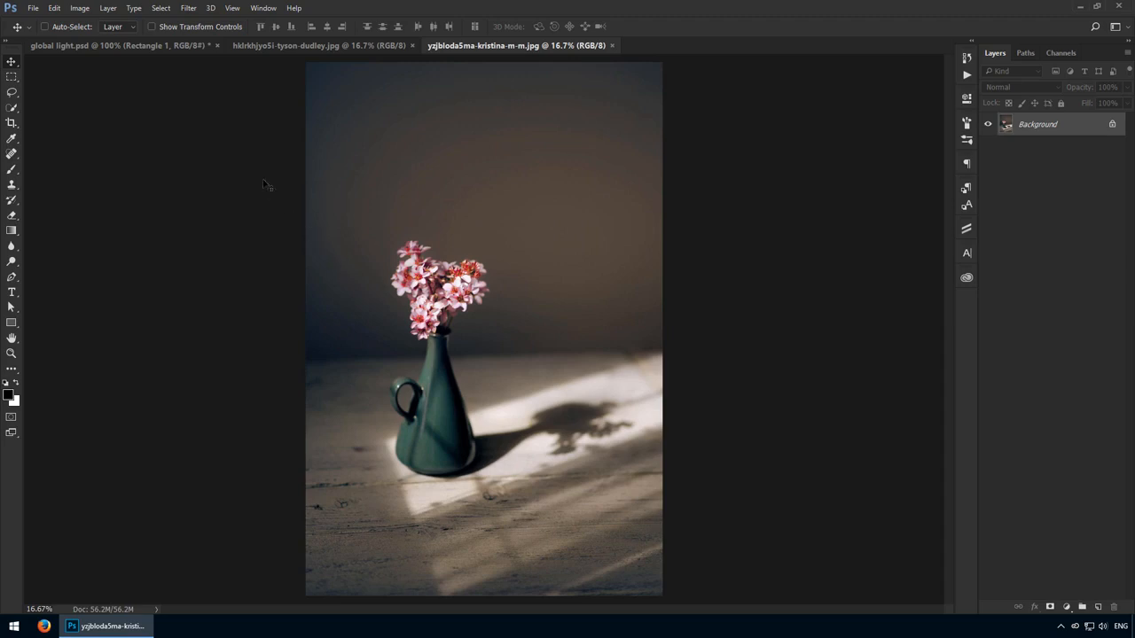
Switch from the vase photo back to the global light.psd document.
click(115, 46)
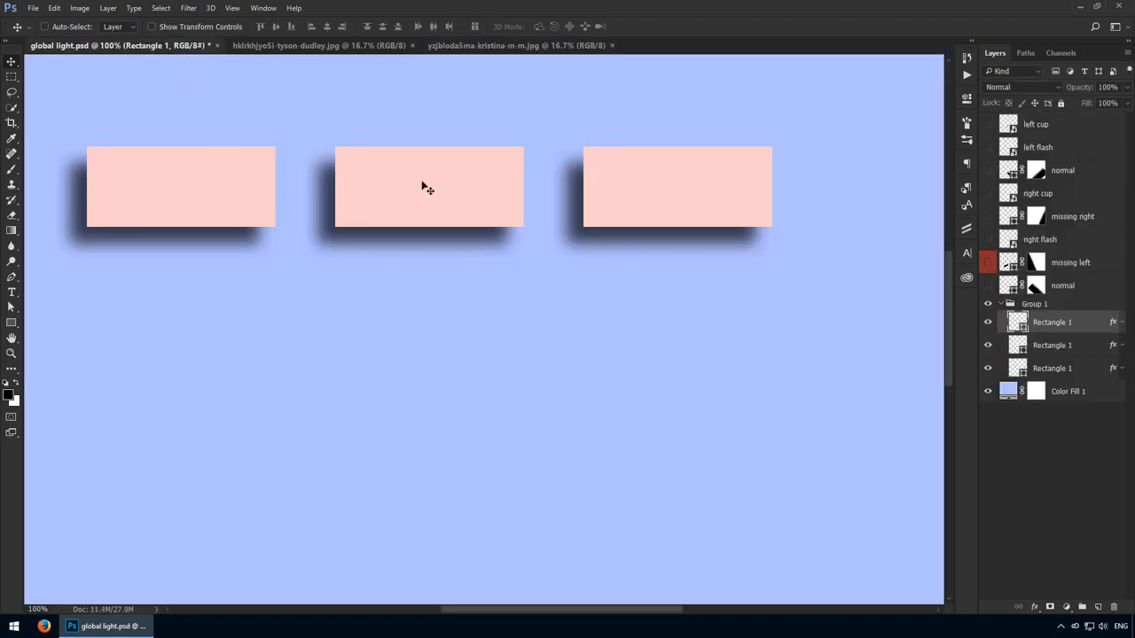
mouse_move(646, 200)
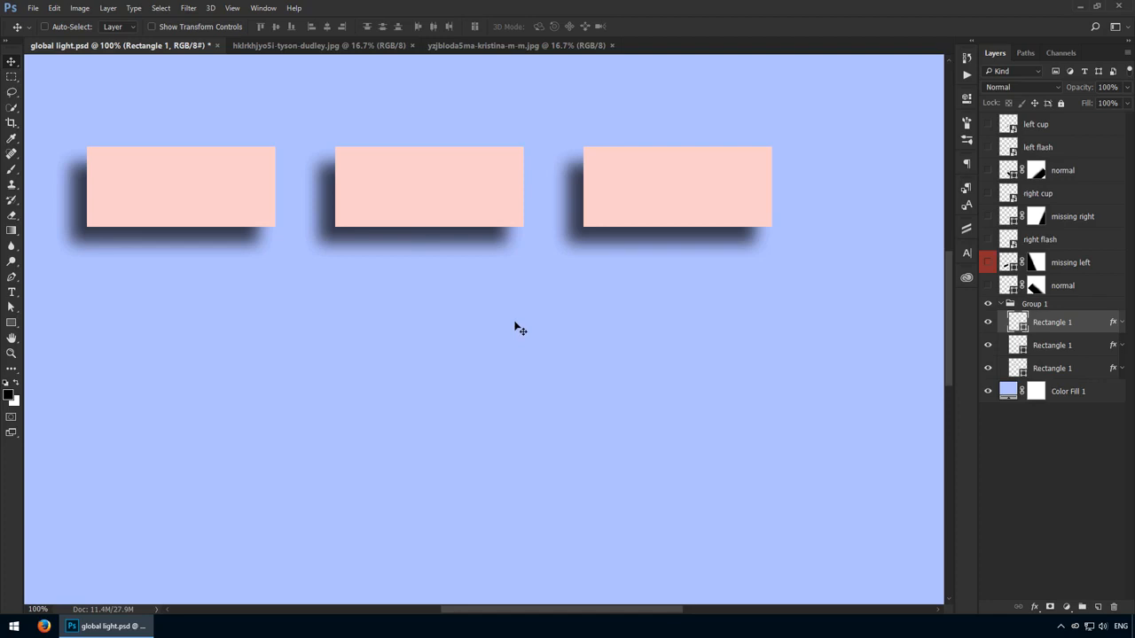
mouse_move(179, 250)
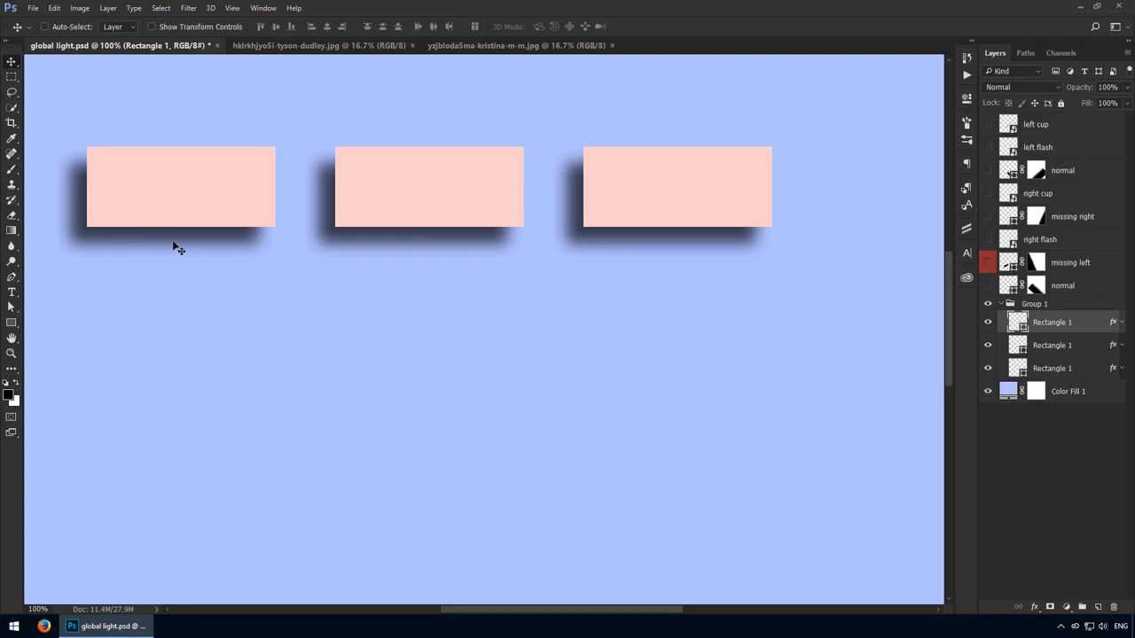
mouse_move(399, 312)
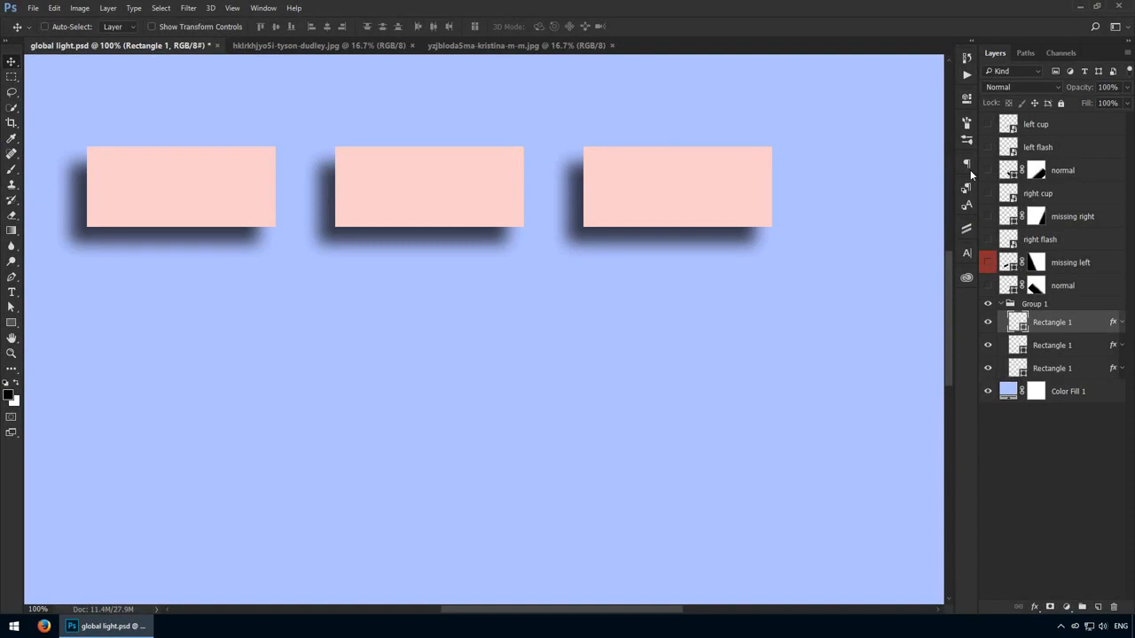
Scroll the canvas down to the flashlight and coffee cup illustration.
scroll(down, 3)
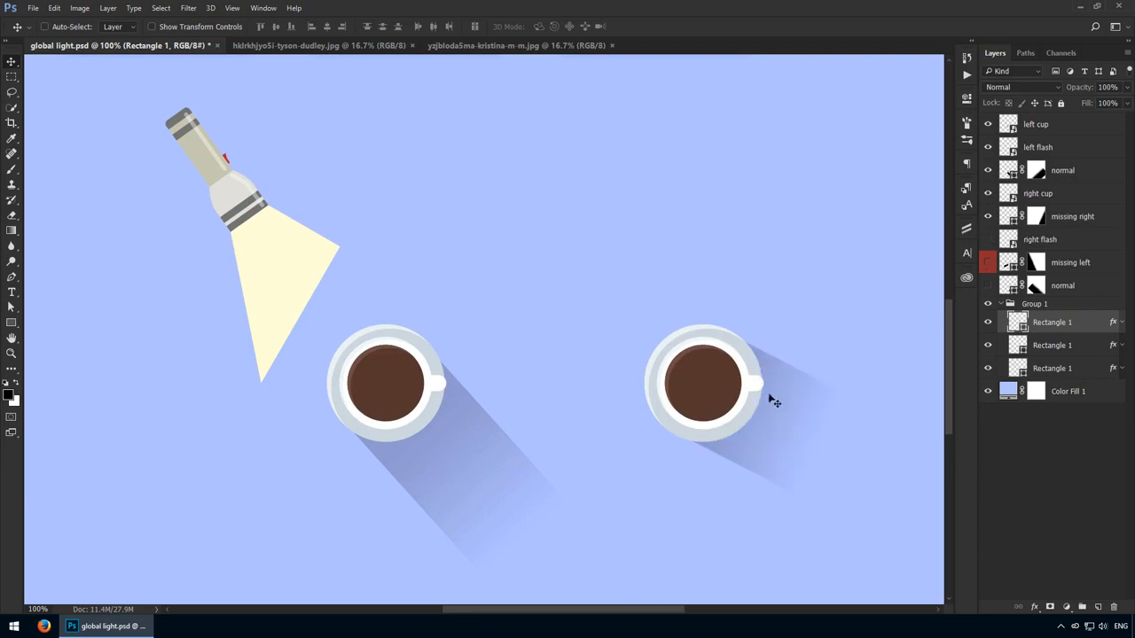
mouse_move(797, 398)
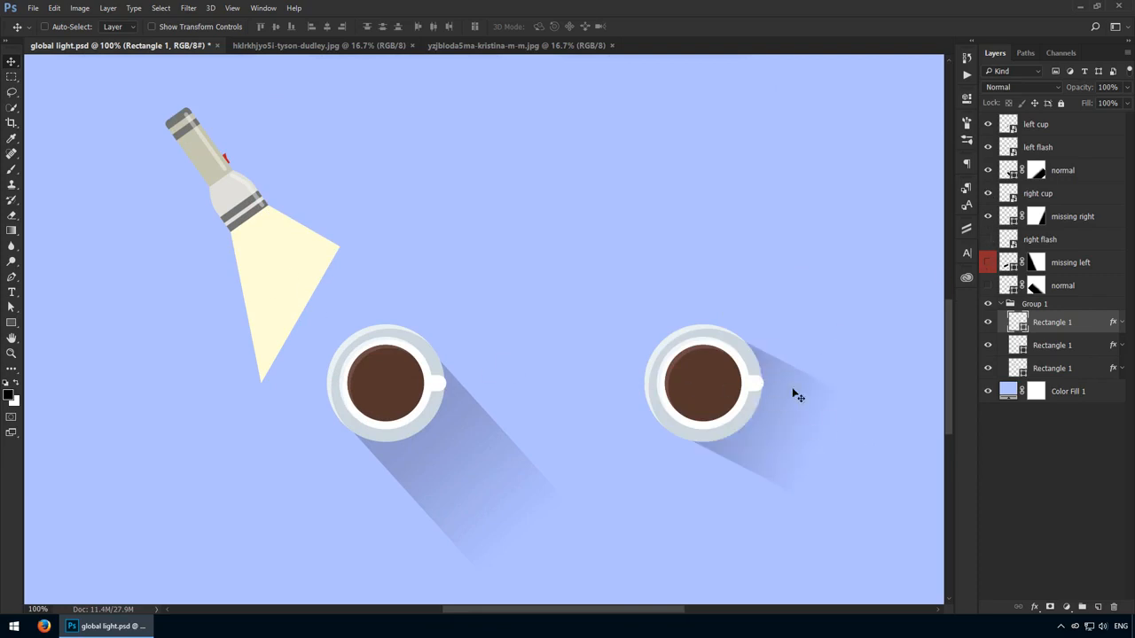
mouse_move(798, 518)
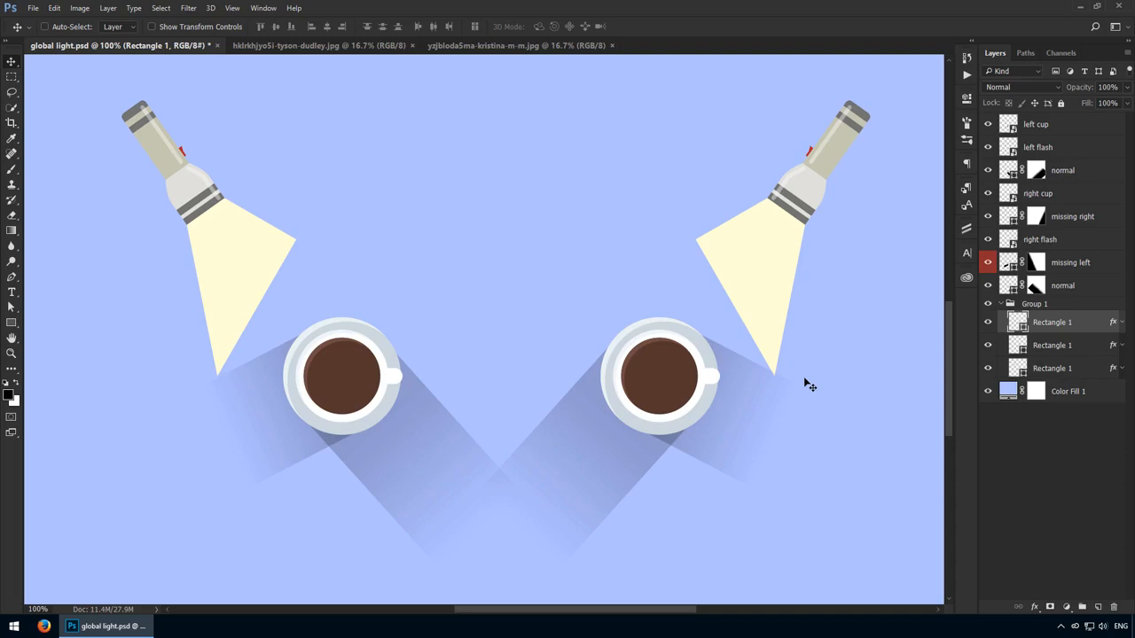
mouse_move(761, 344)
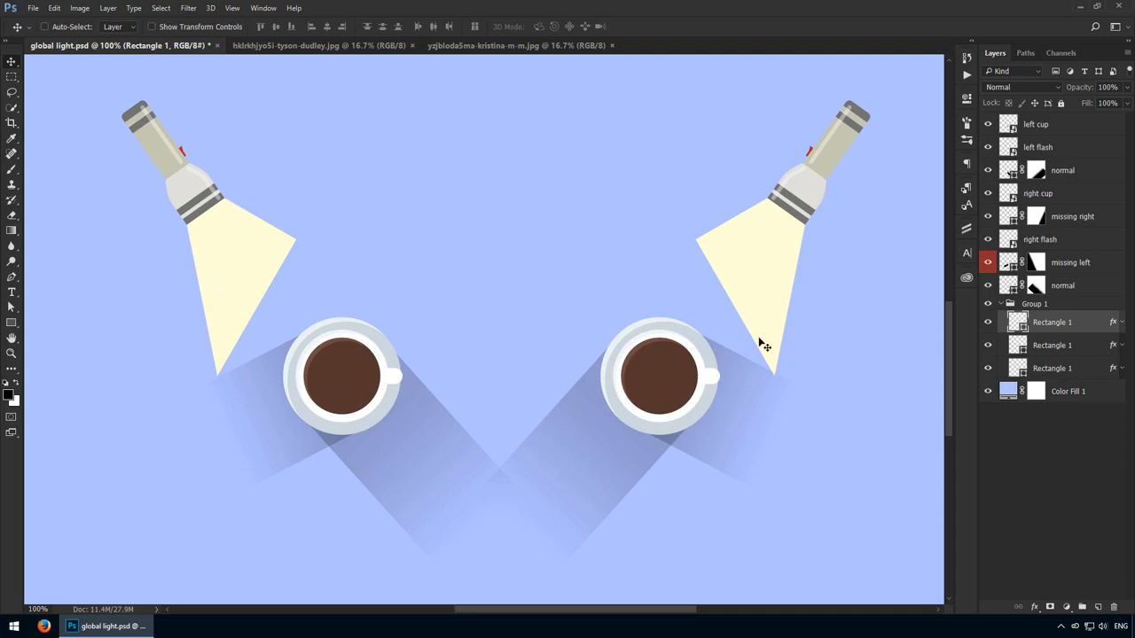
mouse_move(801, 348)
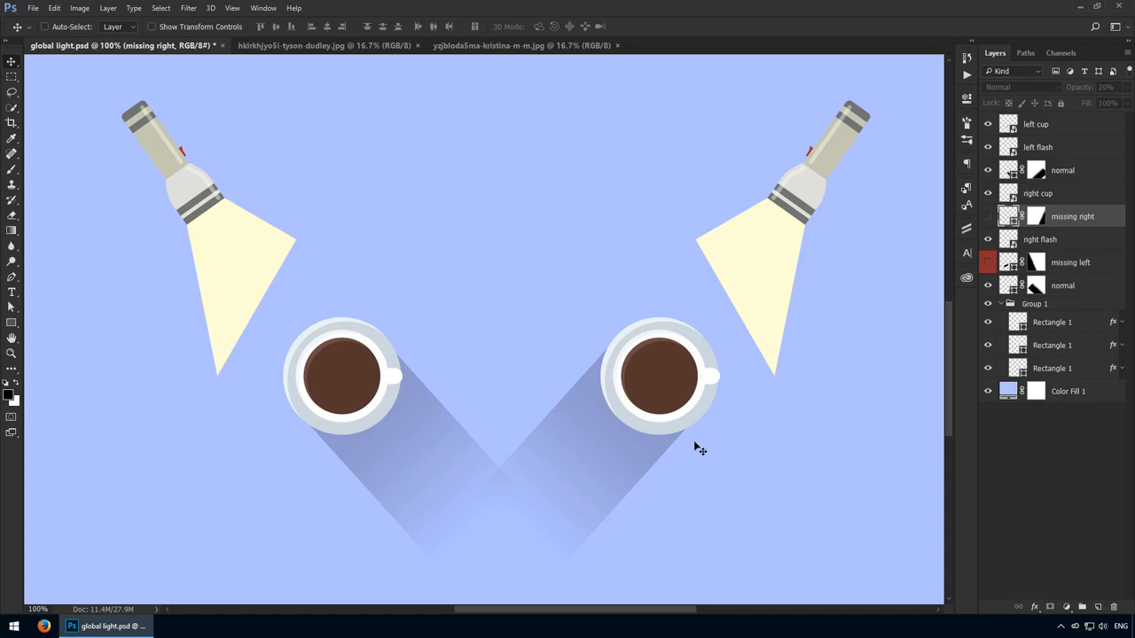
mouse_move(557, 447)
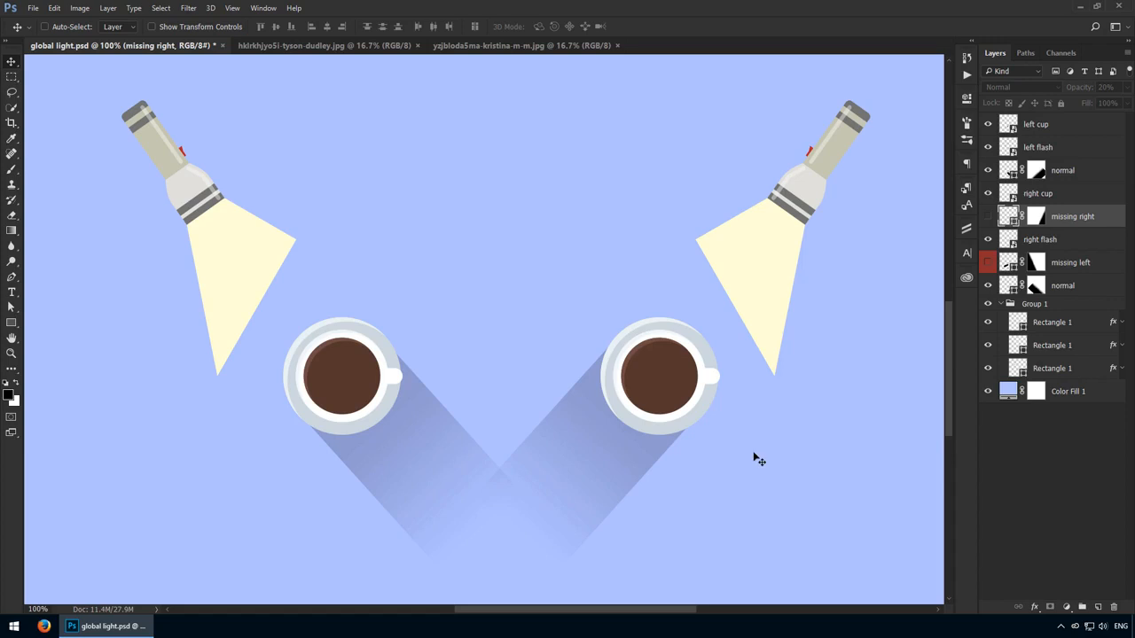
mouse_move(749, 411)
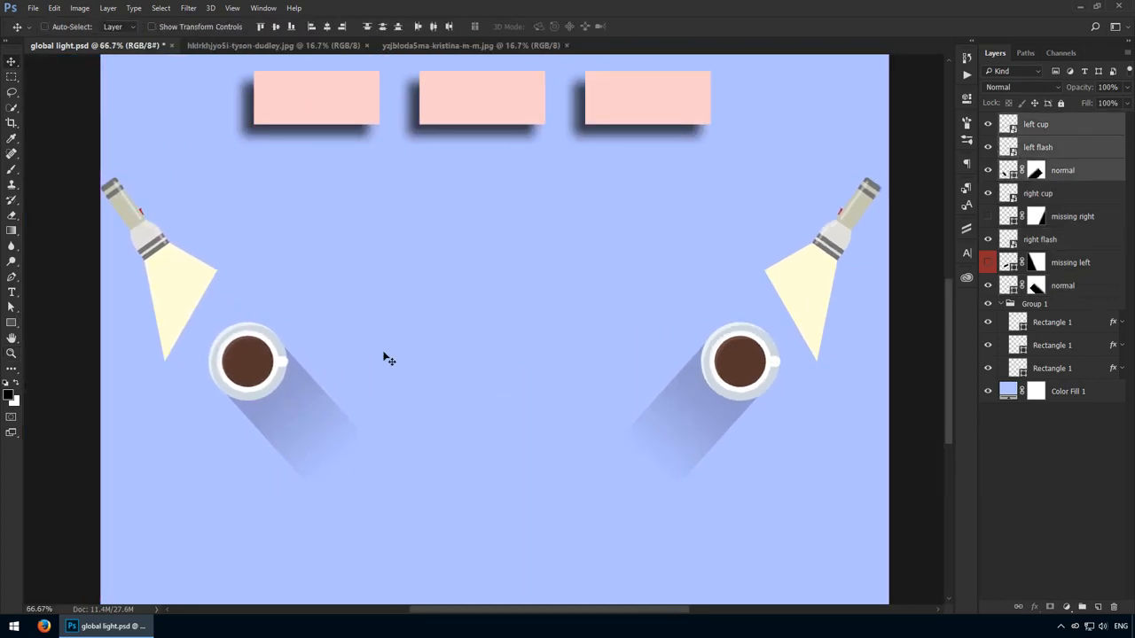
mouse_move(458, 251)
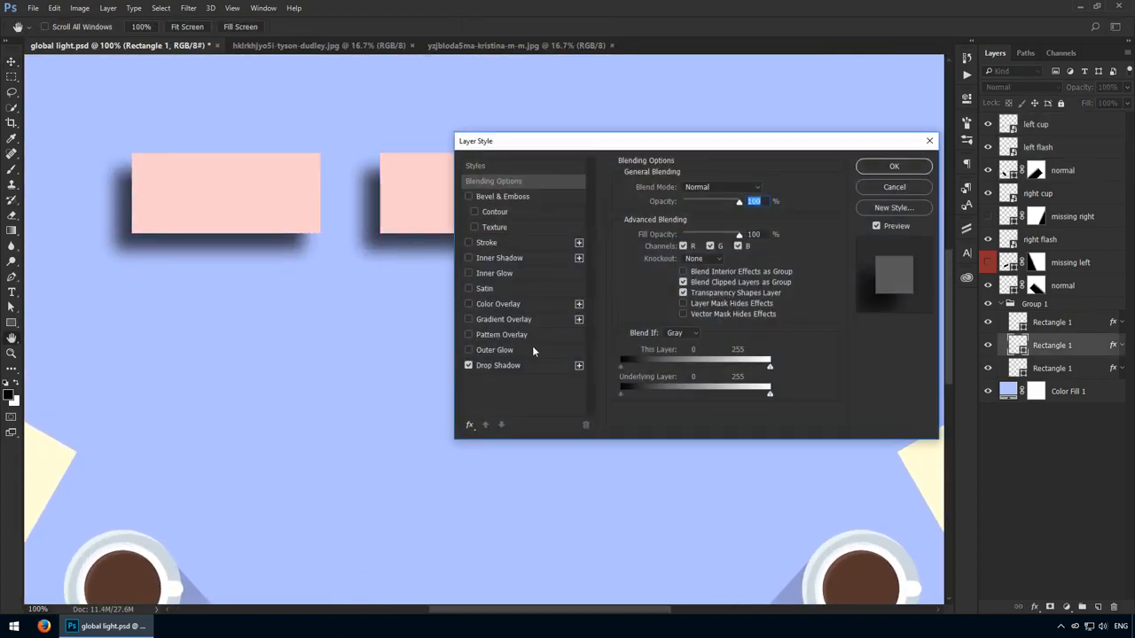
Bring up the middle rectangle's Drop Shadow settings and move the dialog aside to see the rectangles.
click(497, 365)
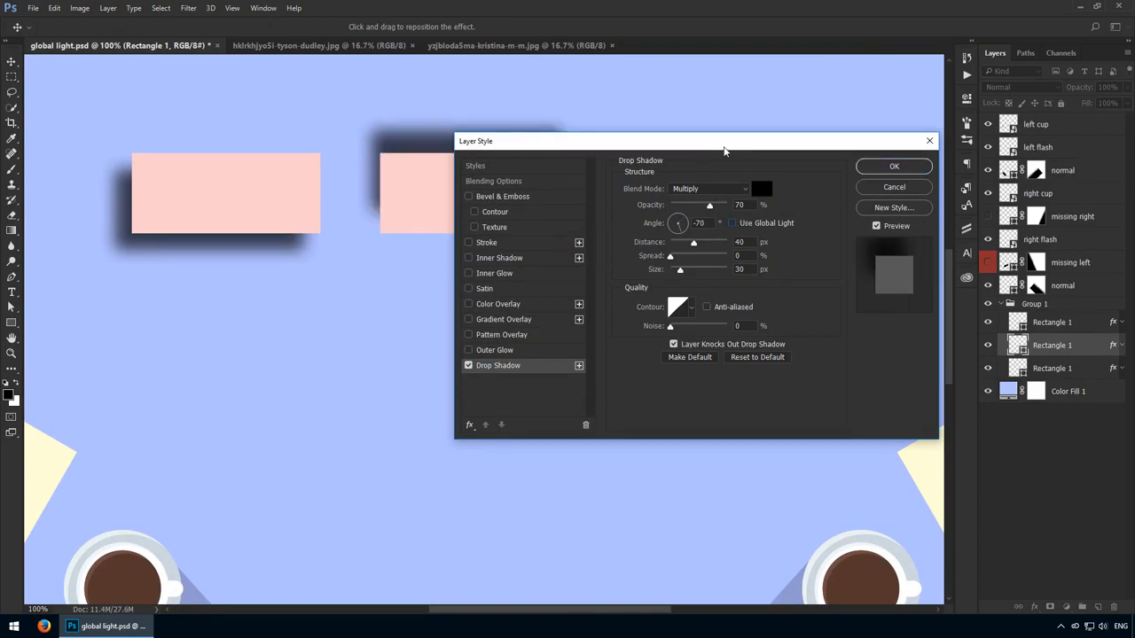
drag(696, 140, 842, 291)
text(310)
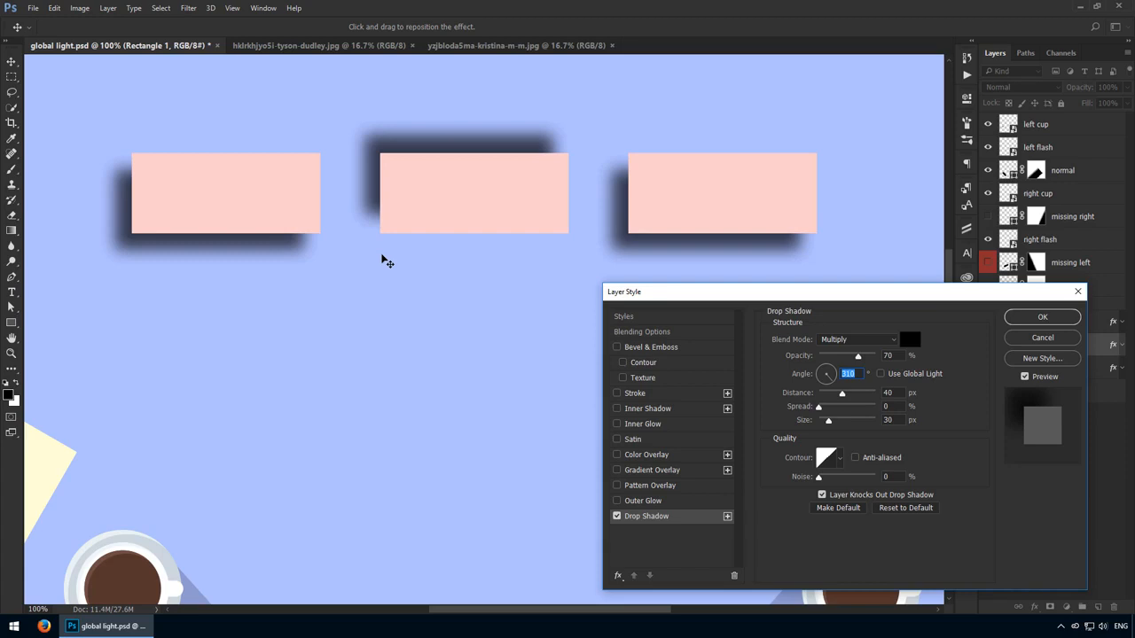
mouse_move(816, 366)
text(90)
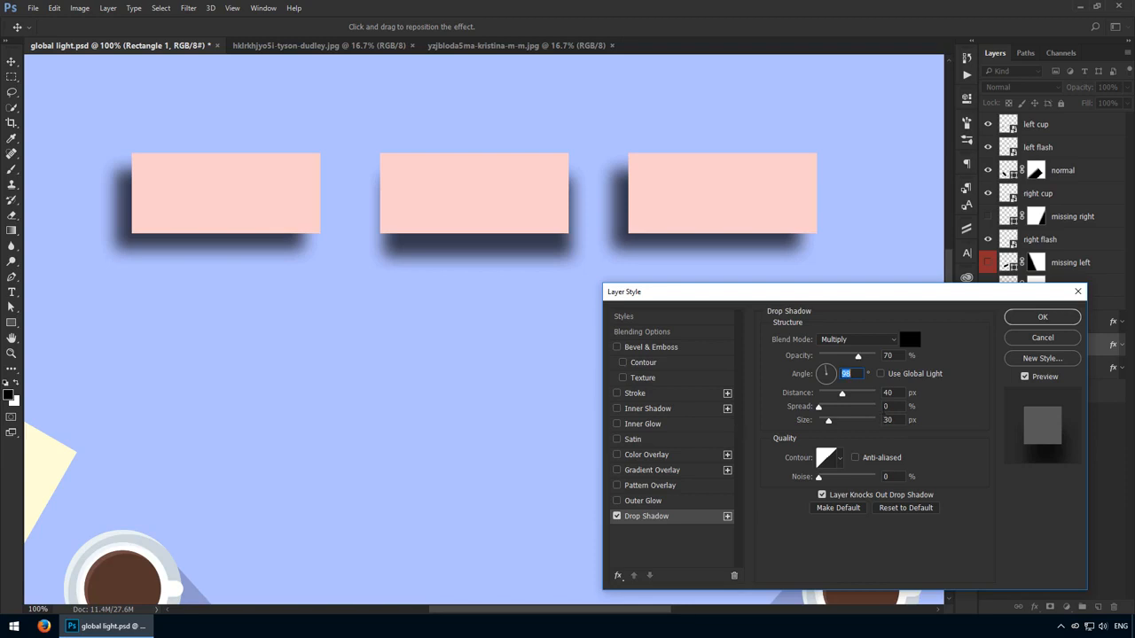
click(1043, 316)
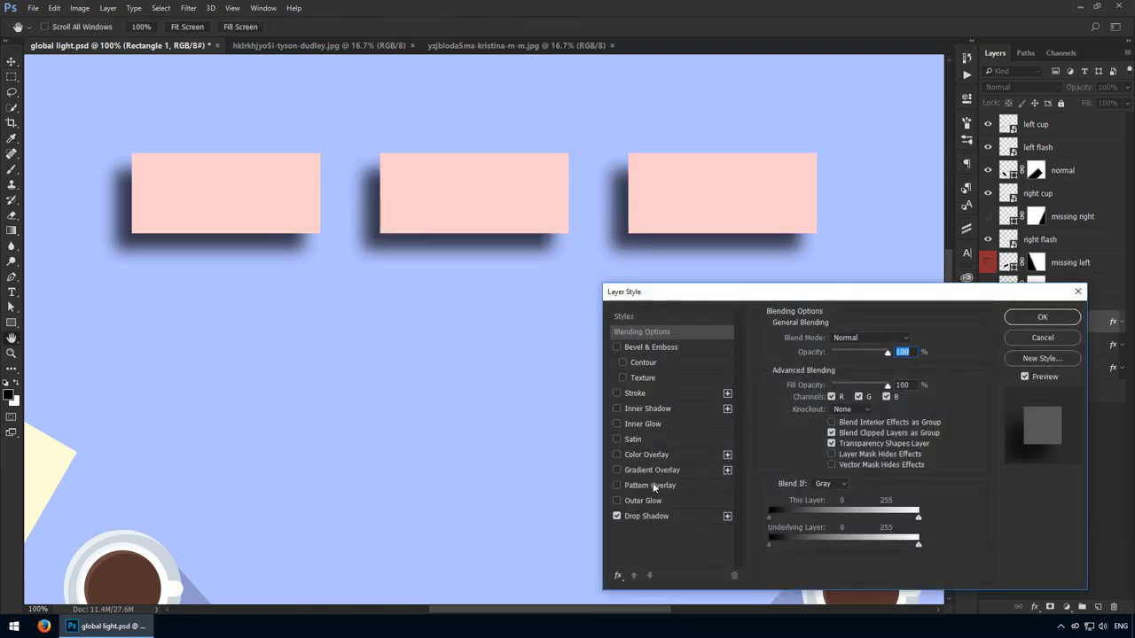
Set the drop shadow angle to -70° without global light and apply it.
click(645, 516)
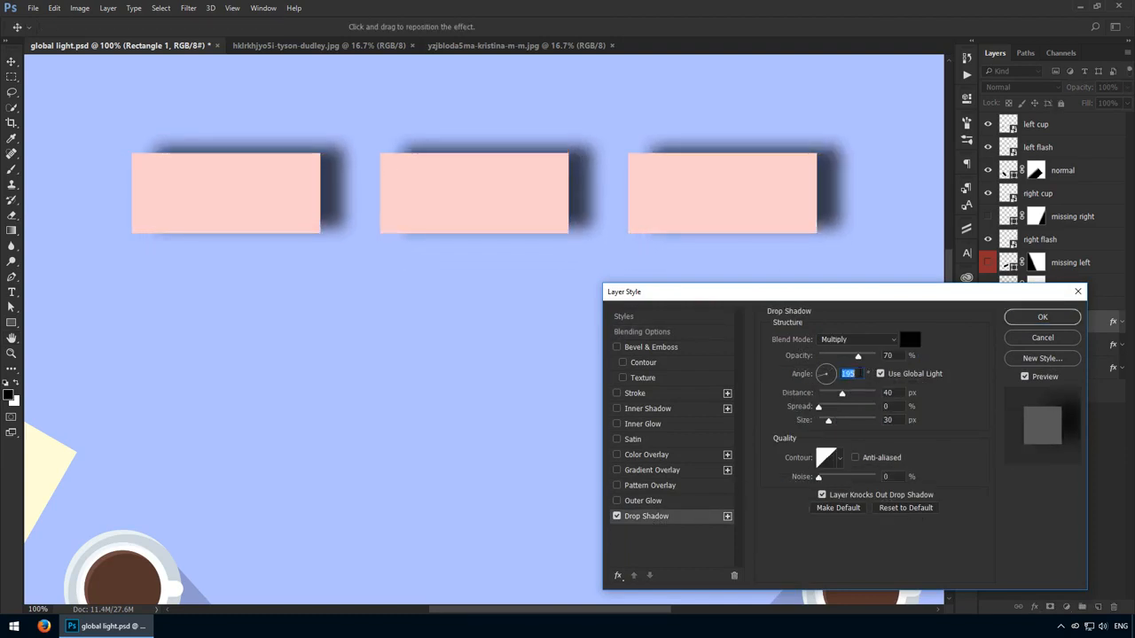
drag(823, 372, 830, 372)
text(-70)
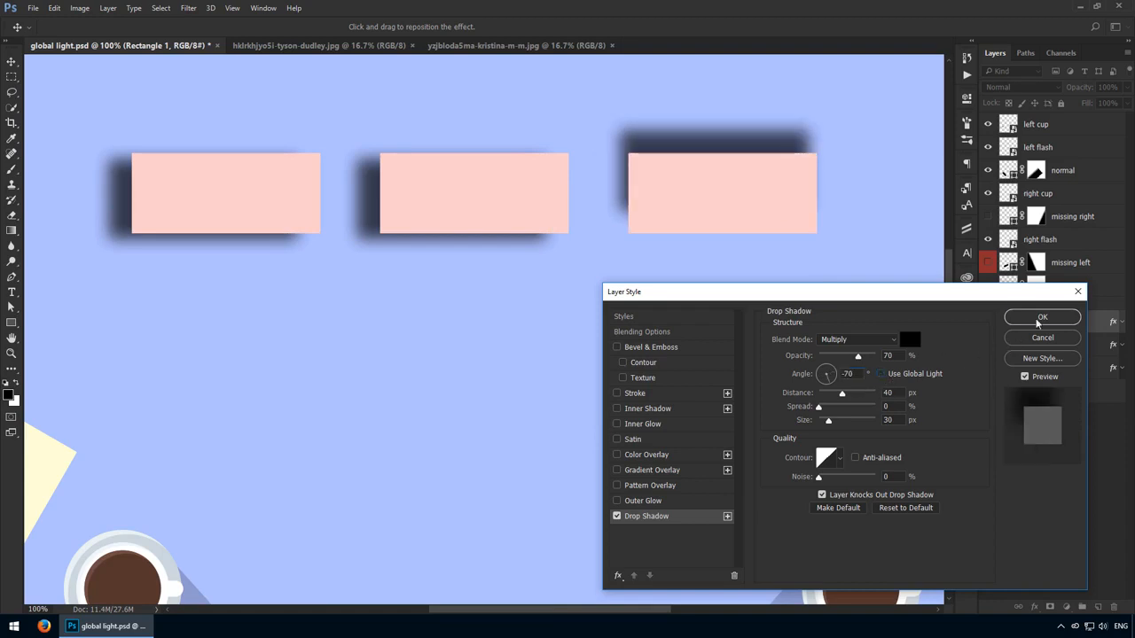
click(1043, 317)
text(90)
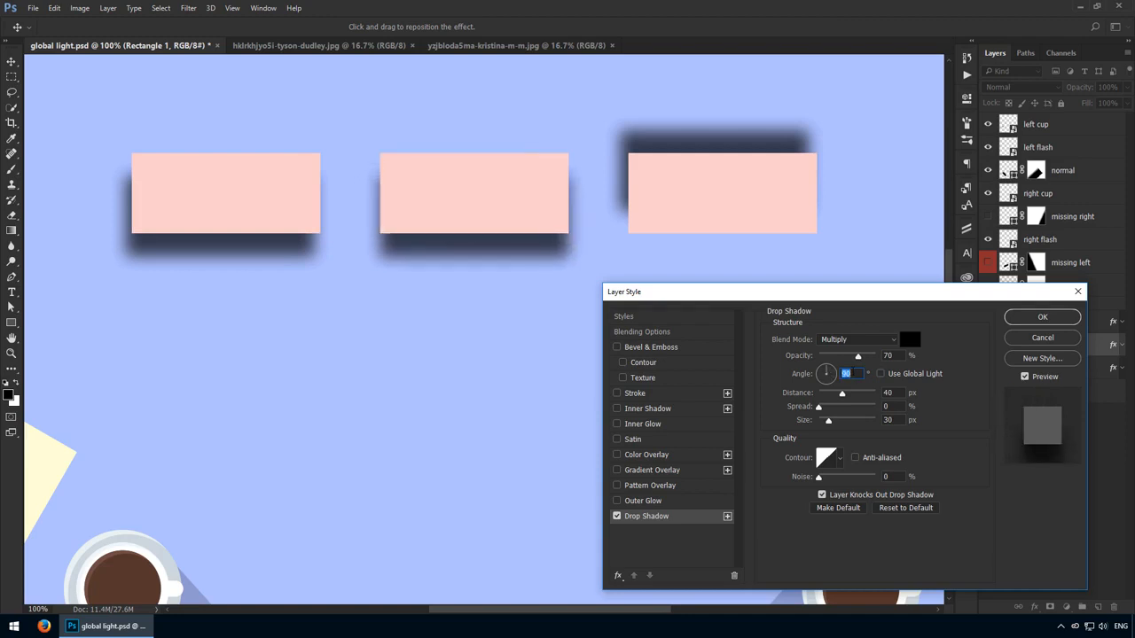
click(1043, 316)
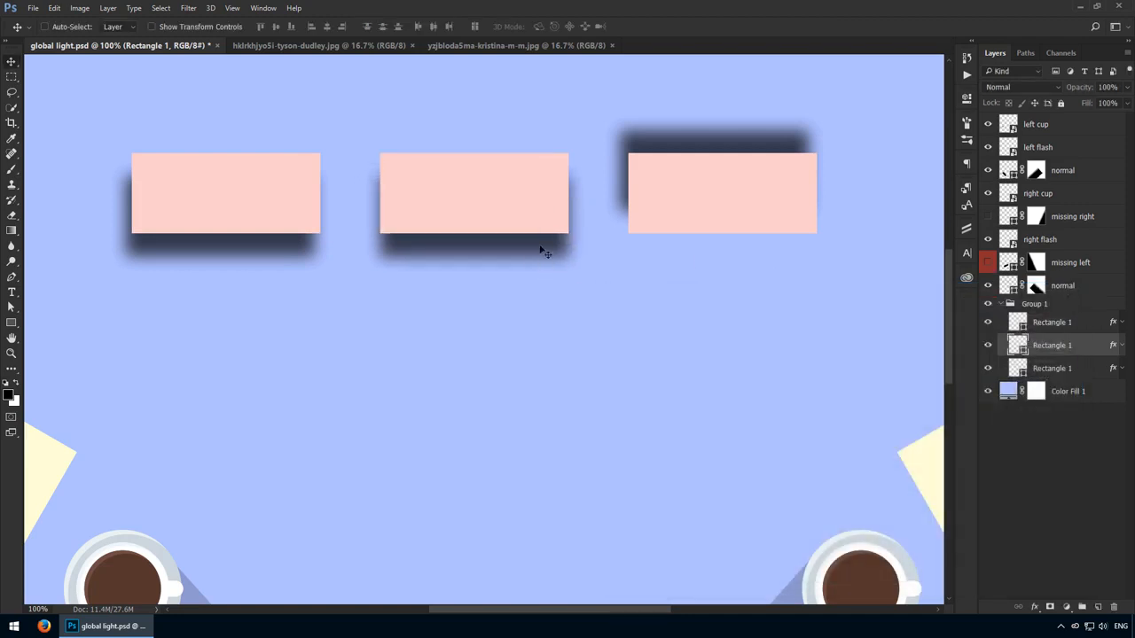
mouse_move(660, 399)
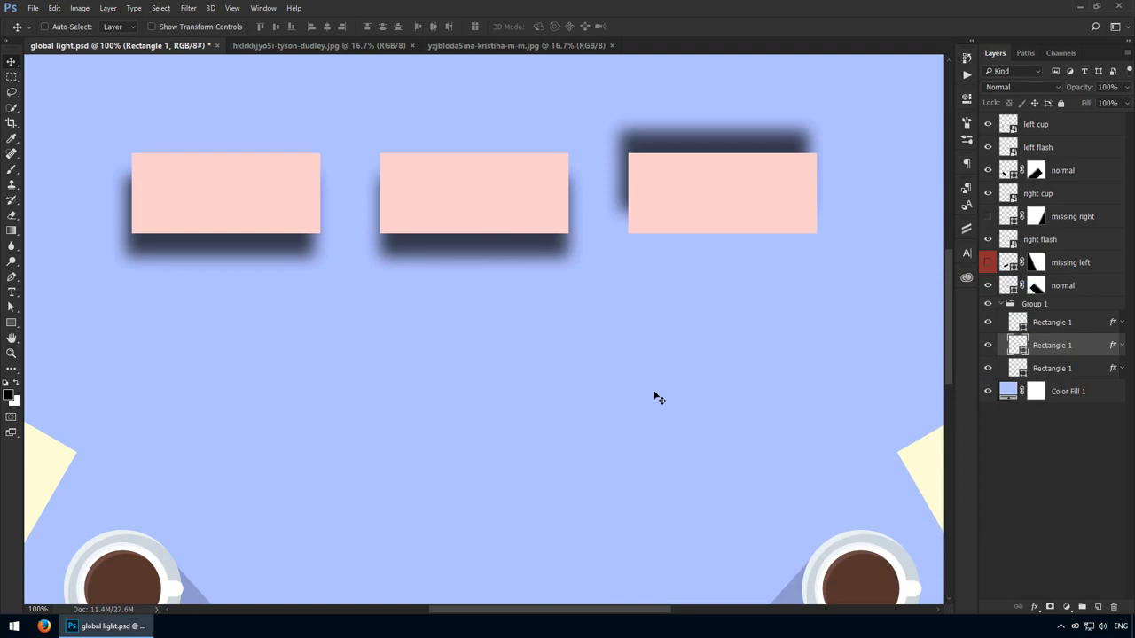